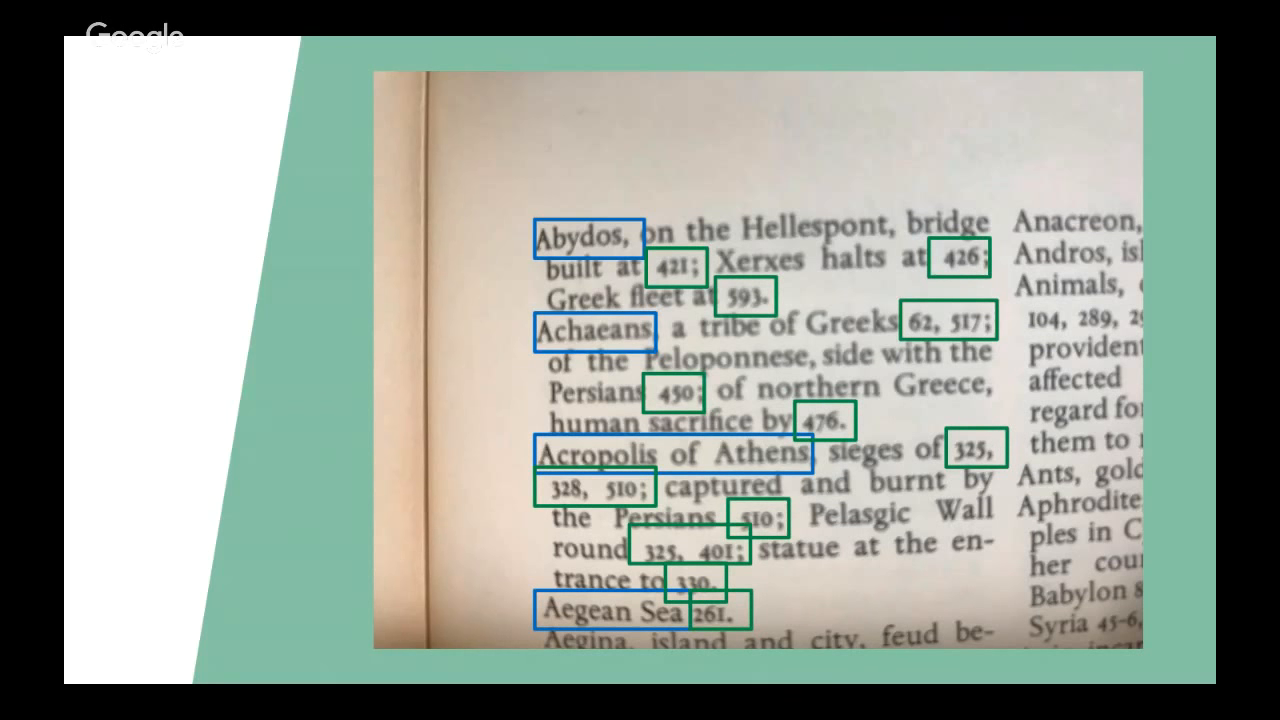
mouse_move(1065, 330)
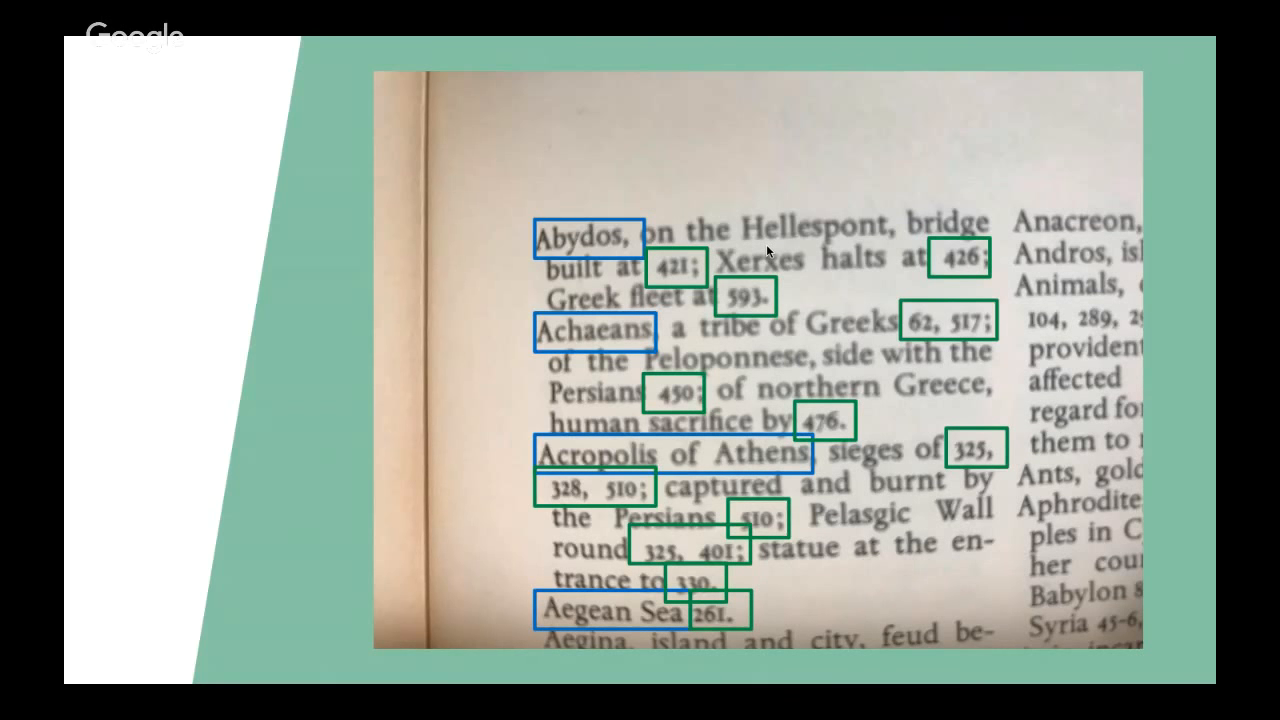
mouse_move(855, 178)
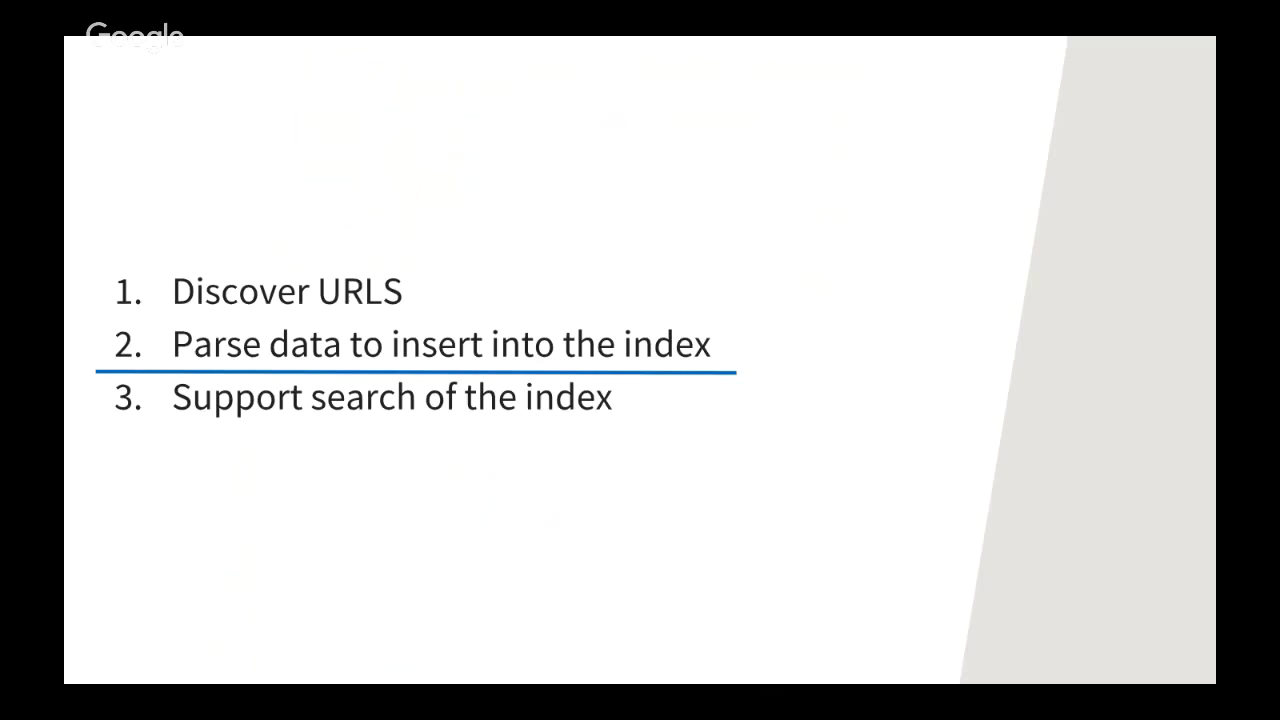
mouse_move(717, 200)
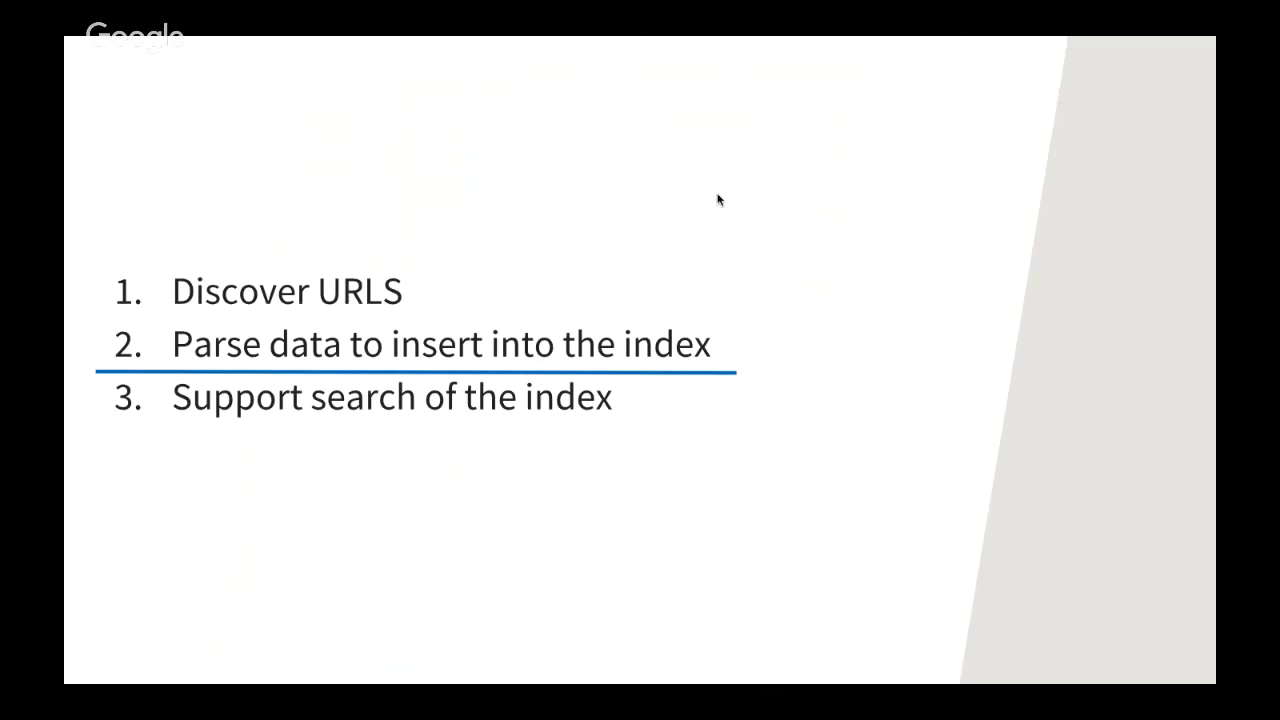
mouse_move(228, 291)
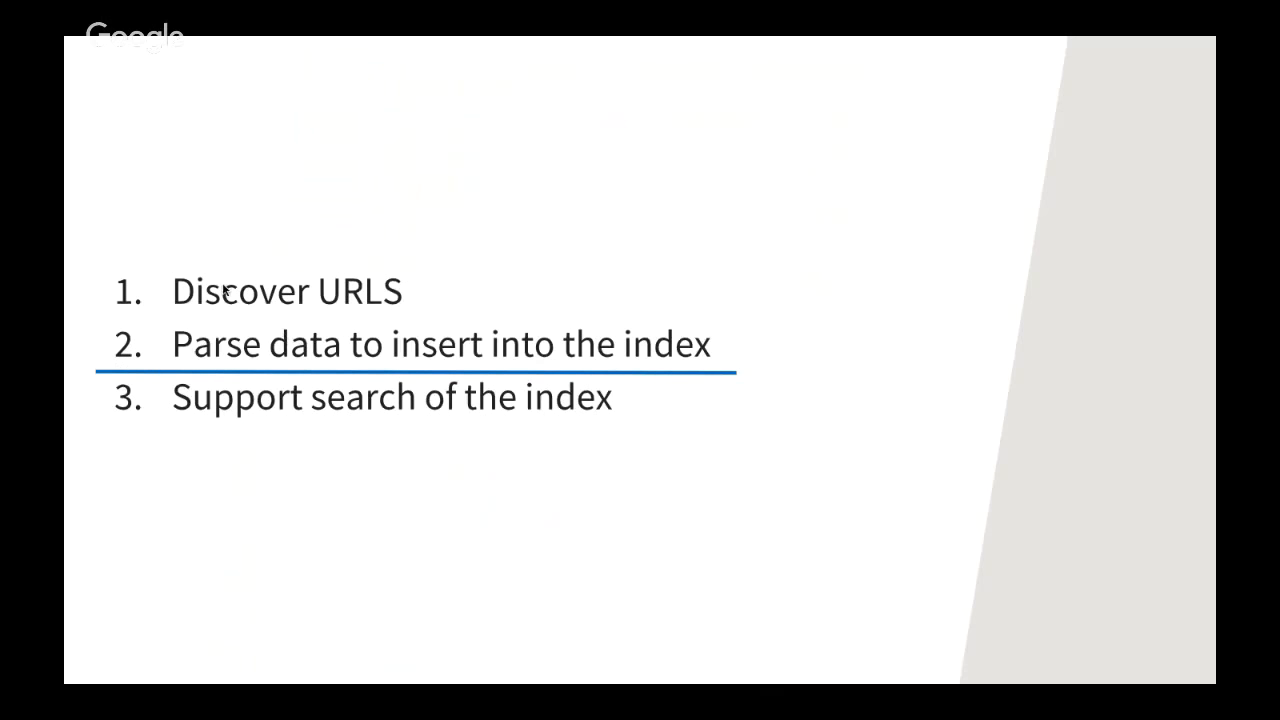
mouse_move(185, 313)
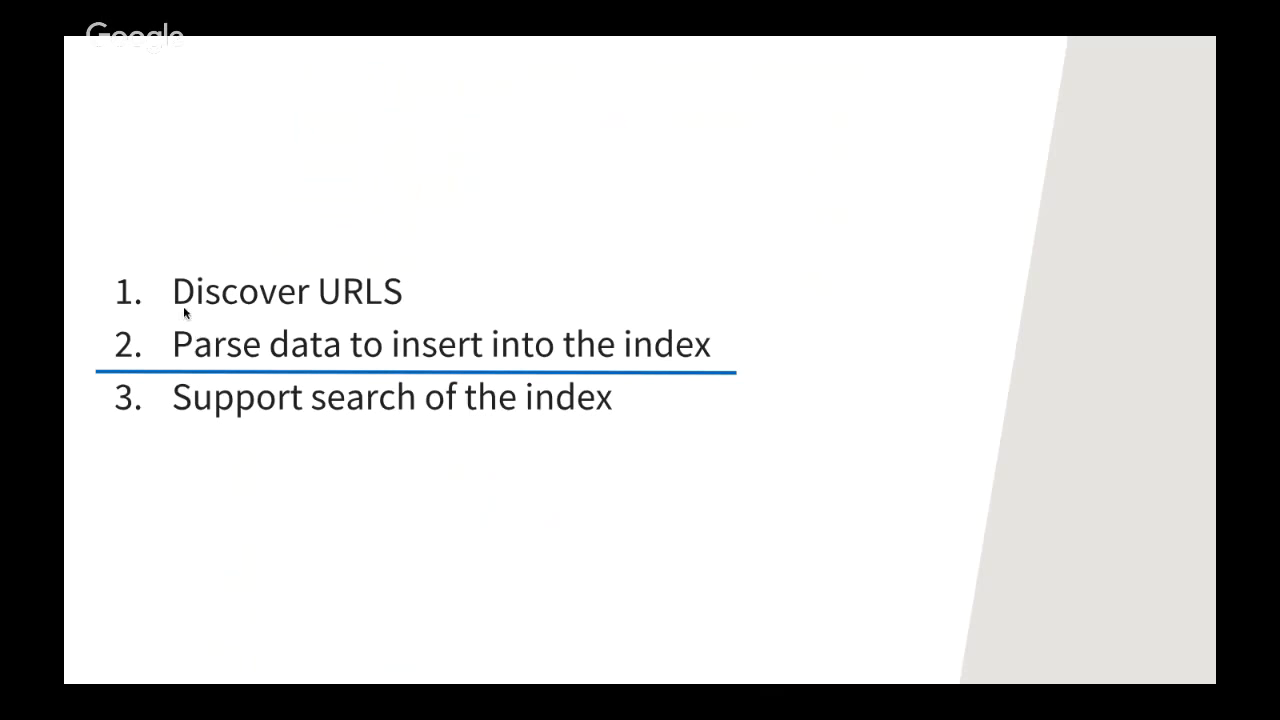
mouse_move(180, 448)
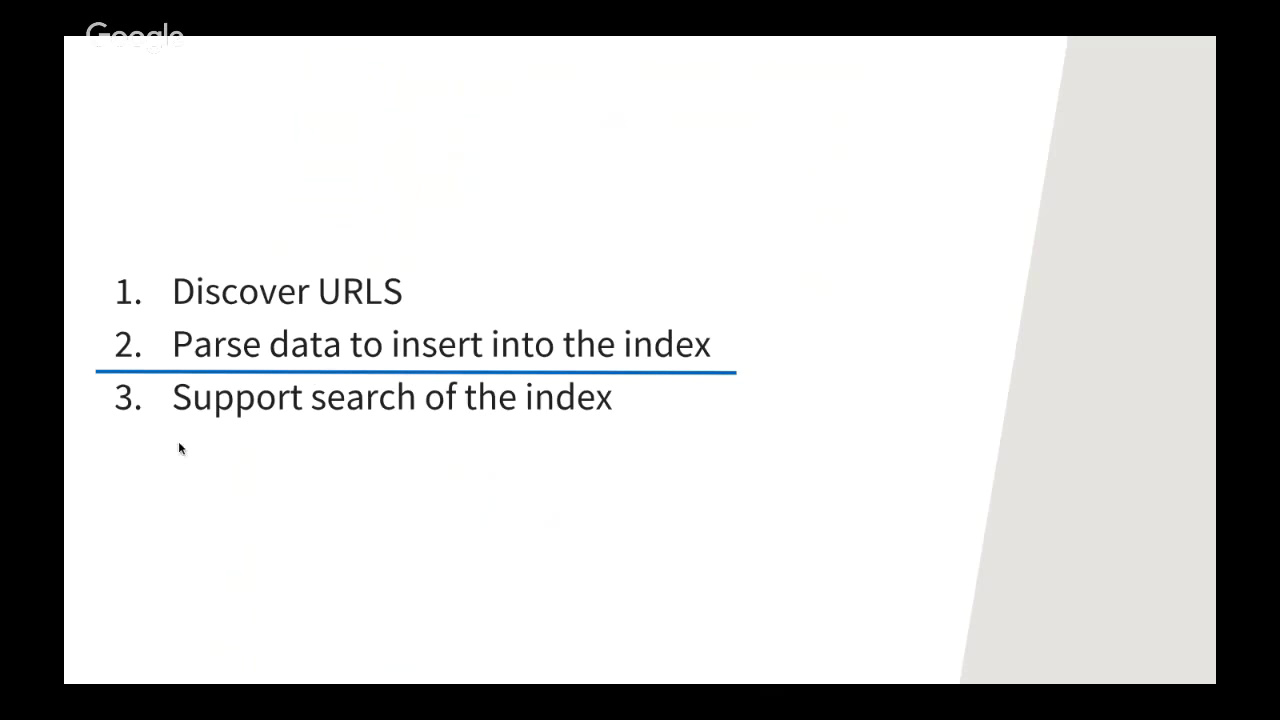
mouse_move(224, 442)
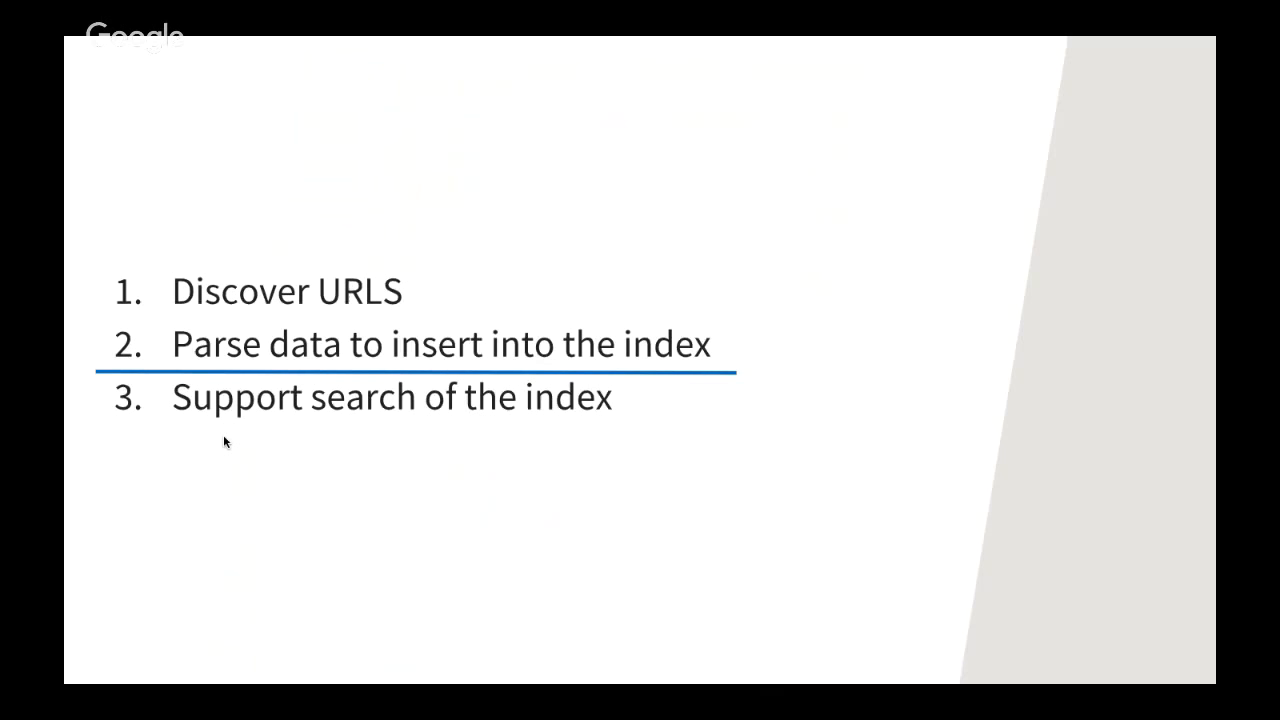